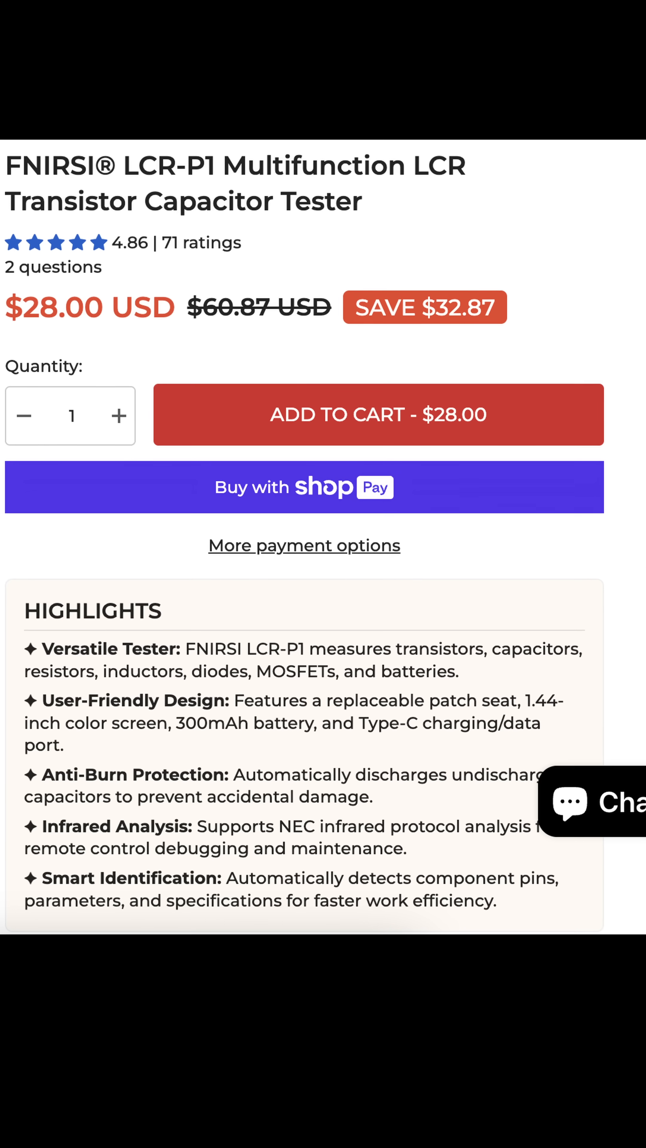
{"action": "scroll", "scroll_direction": "down", "scroll_amount": 3}
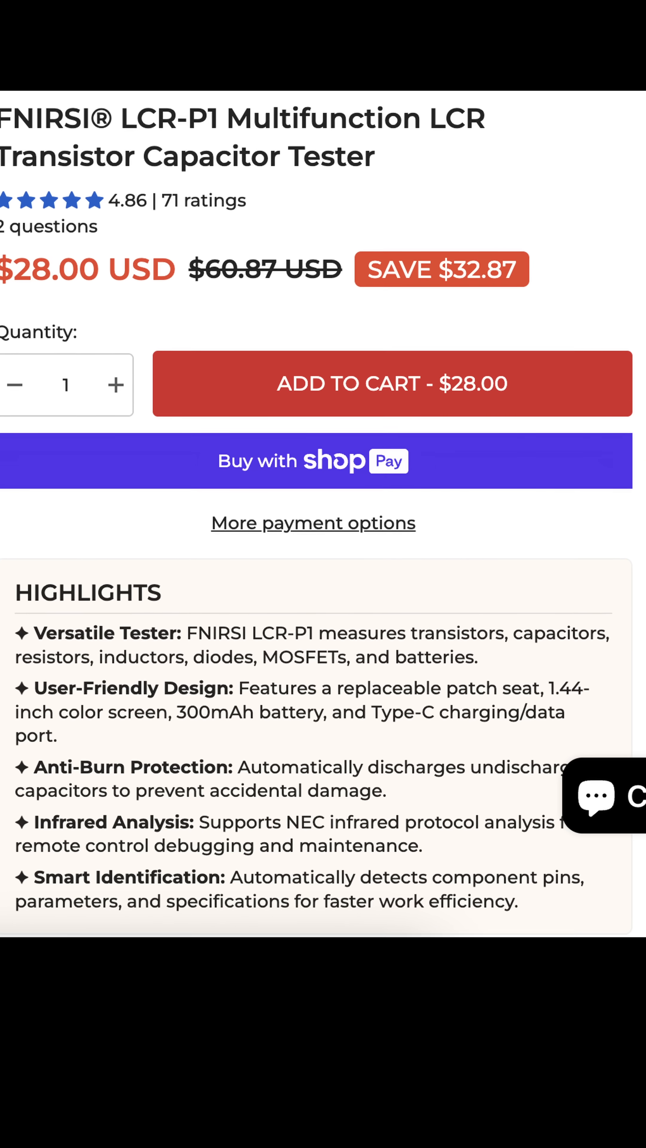
{"action": "scroll", "scroll_direction": "up", "scroll_amount": 3}
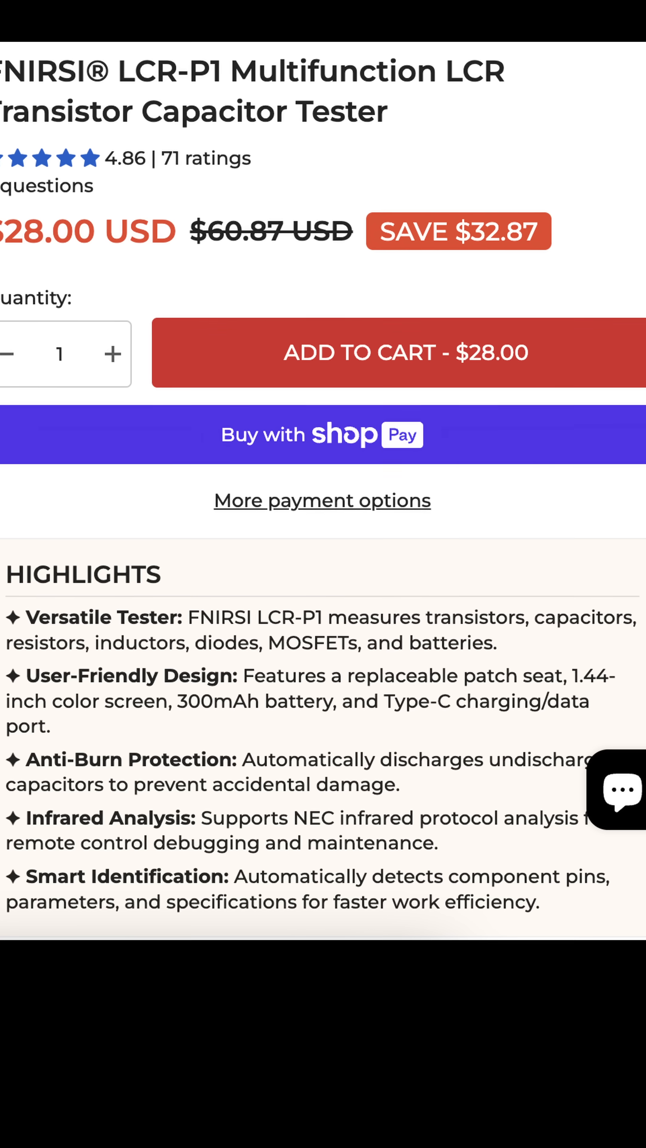